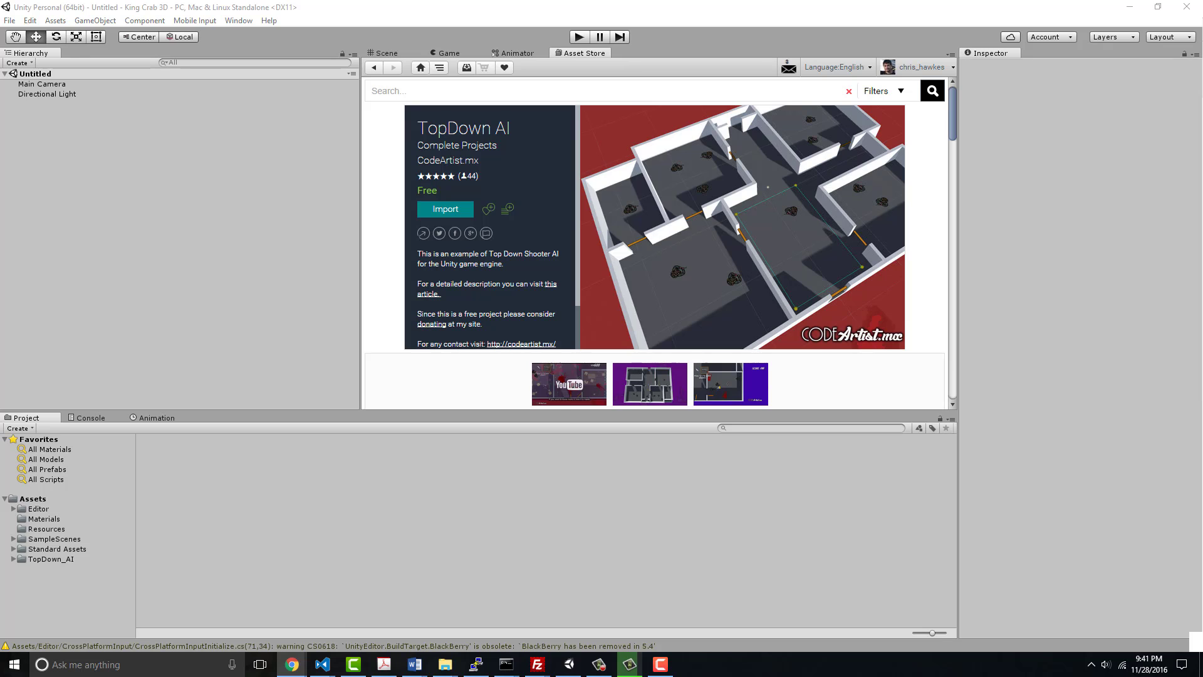
mouse_move(100, 82)
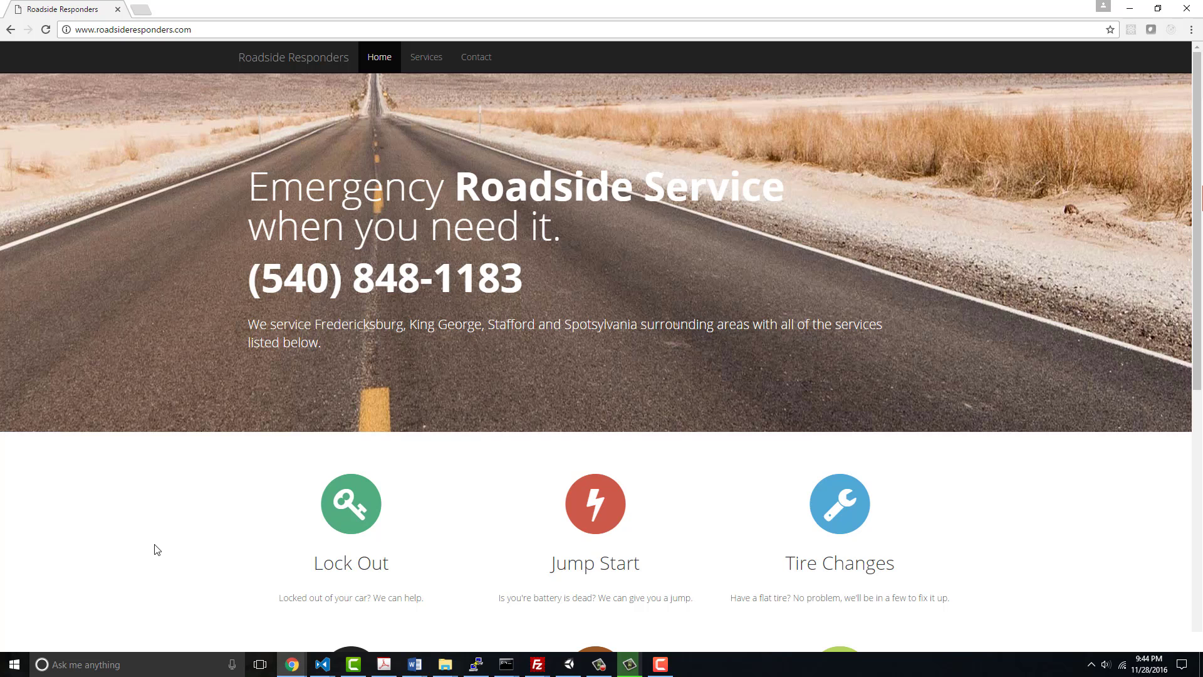
mouse_move(419, 228)
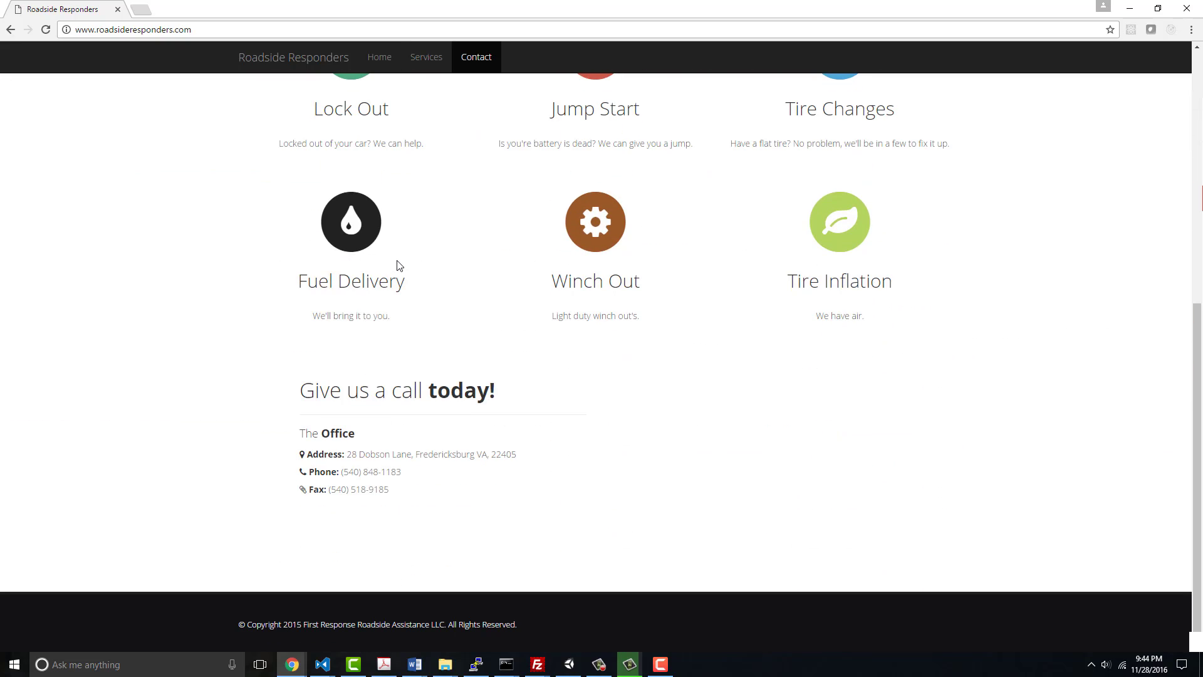
mouse_move(505, 520)
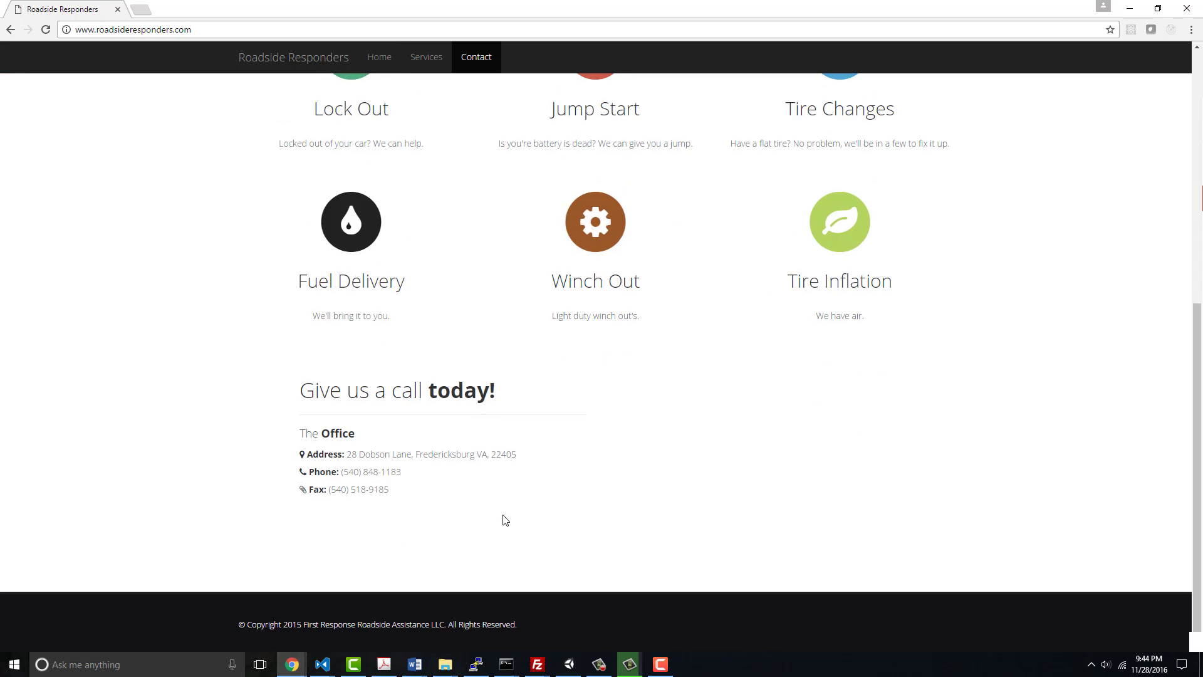
click(378, 56)
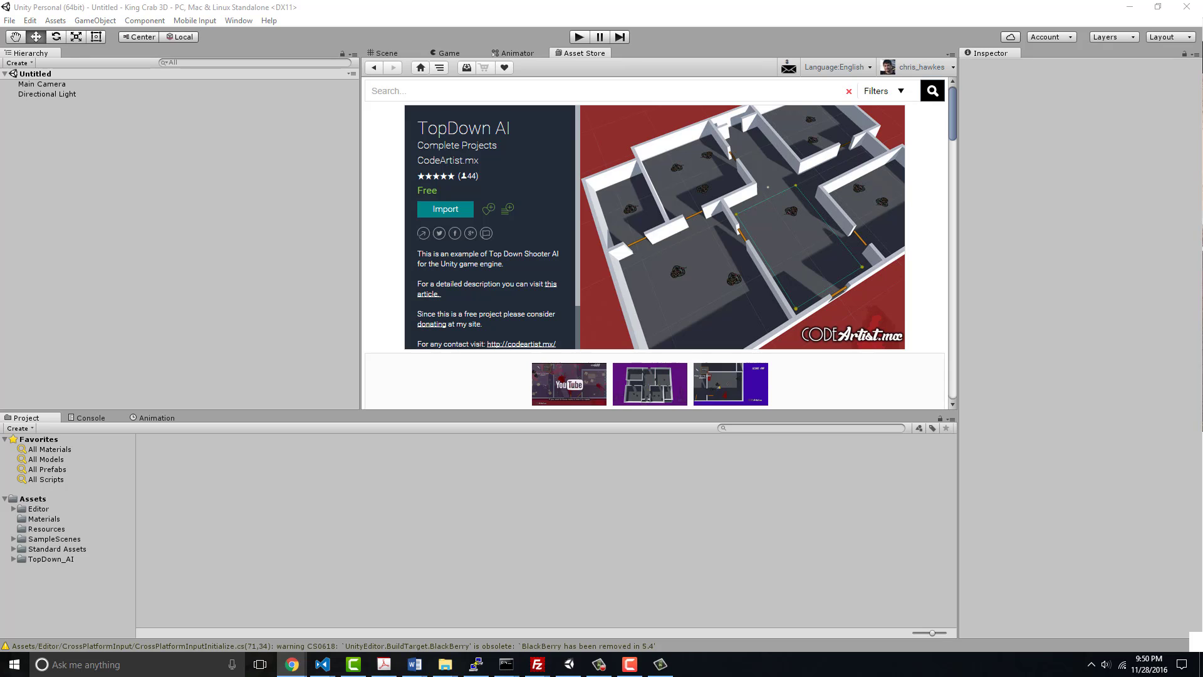
mouse_move(1095, 341)
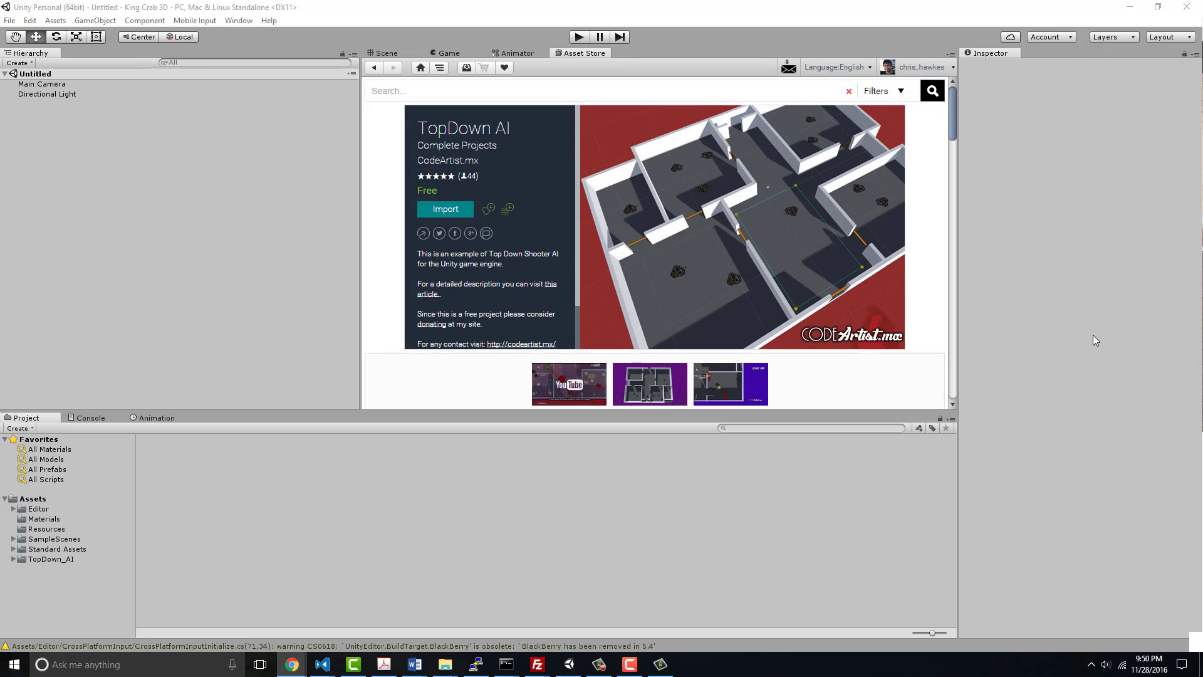
mouse_move(1007, 561)
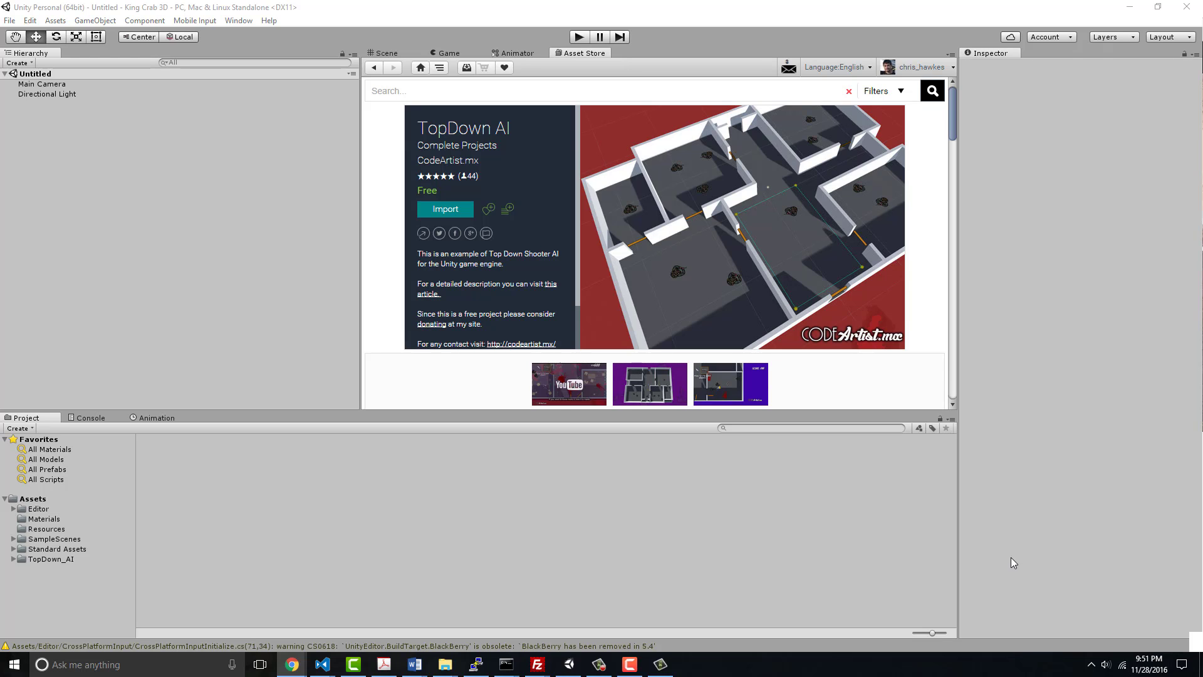
mouse_move(1125, 491)
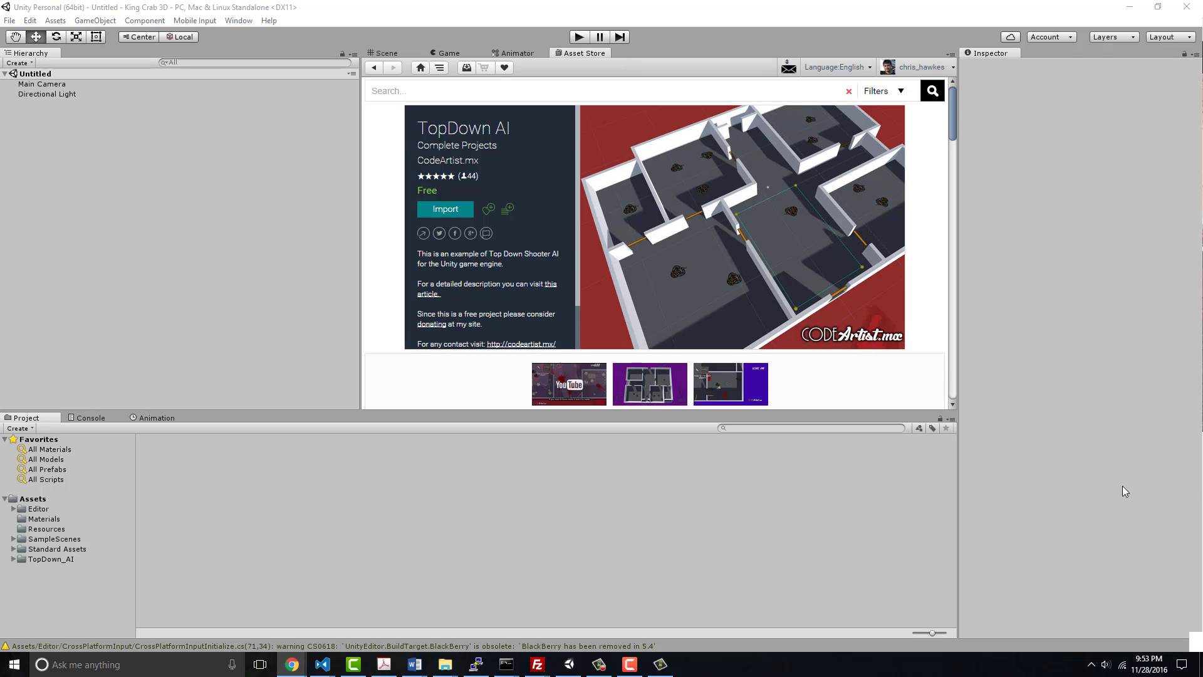